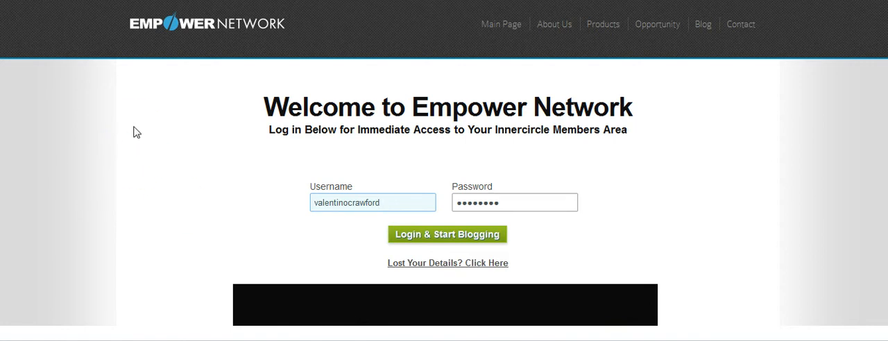
- Sign in with the pre-filled username and password via Login & Start Blogging
left_click(433, 241)
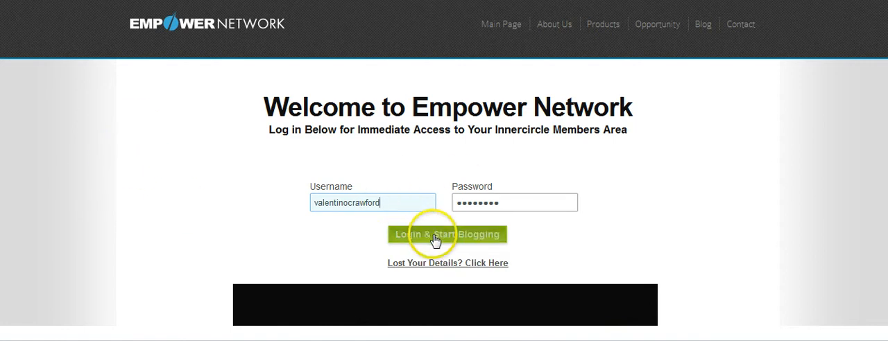
left_click(435, 238)
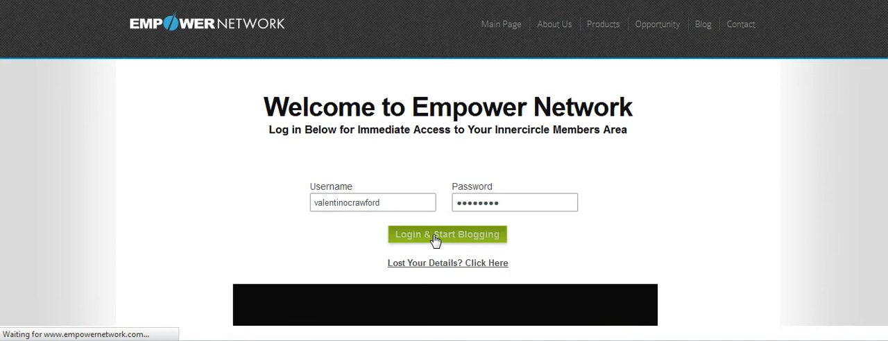
left_click(446, 235)
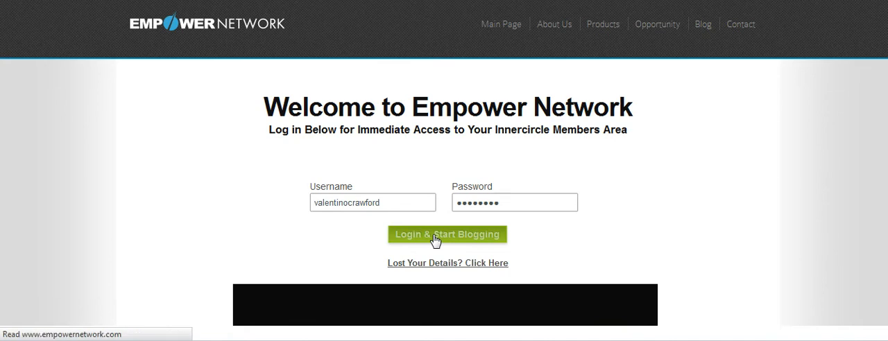
left_click(448, 234)
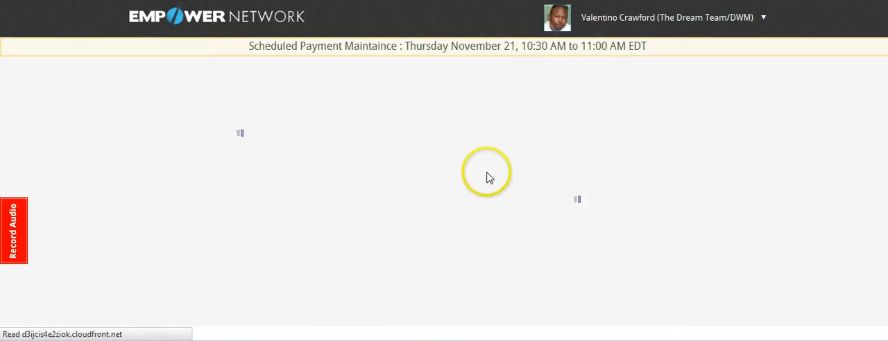
mouse_move(818, 58)
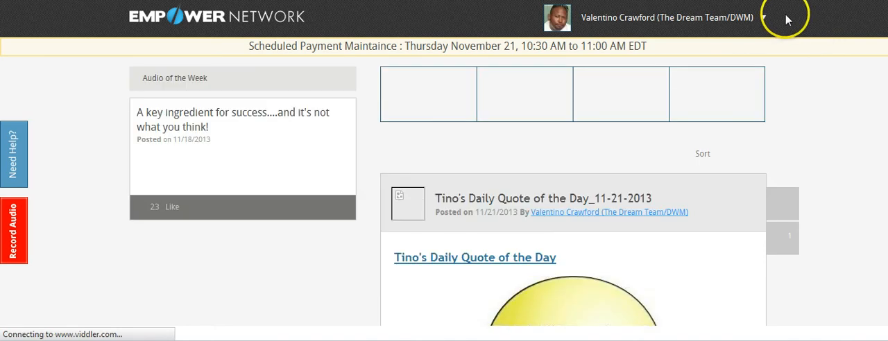
- Open the profile dropdown at the top right to reach My Account
left_click(776, 17)
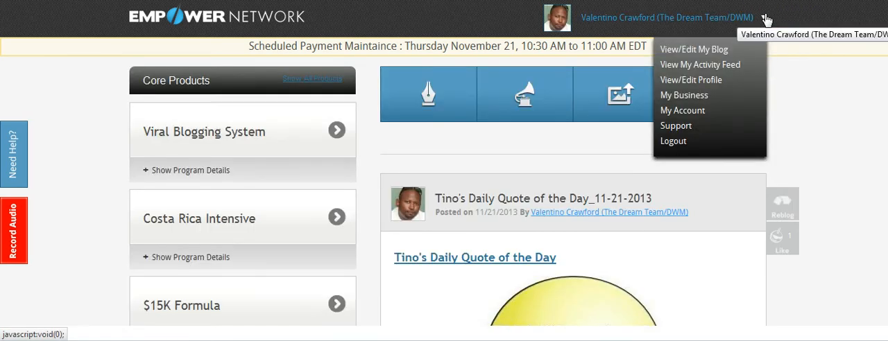
mouse_move(683, 95)
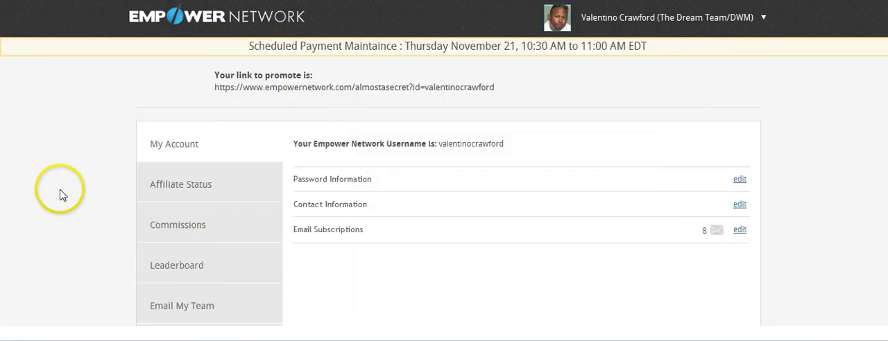
- Scroll the My Account sidebar and open the Lead Capture tab
scroll("down", 3)
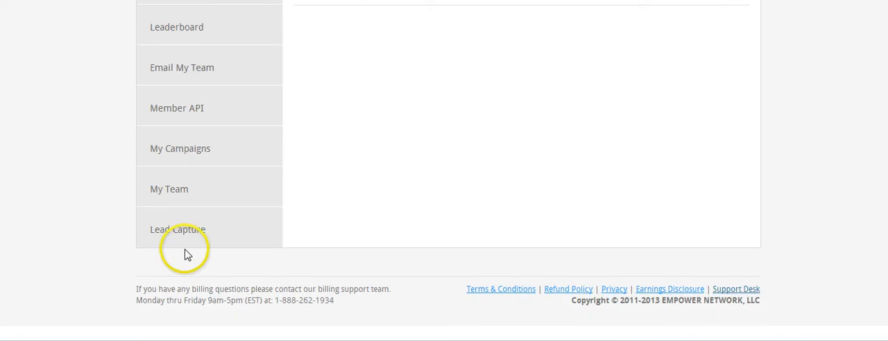
left_click(178, 230)
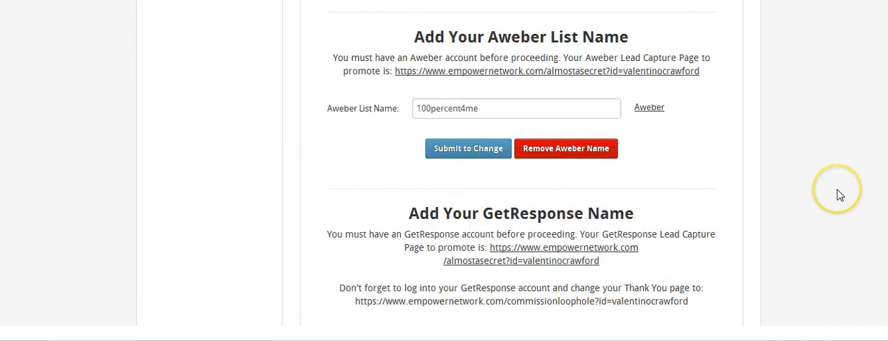
left_click(479, 108)
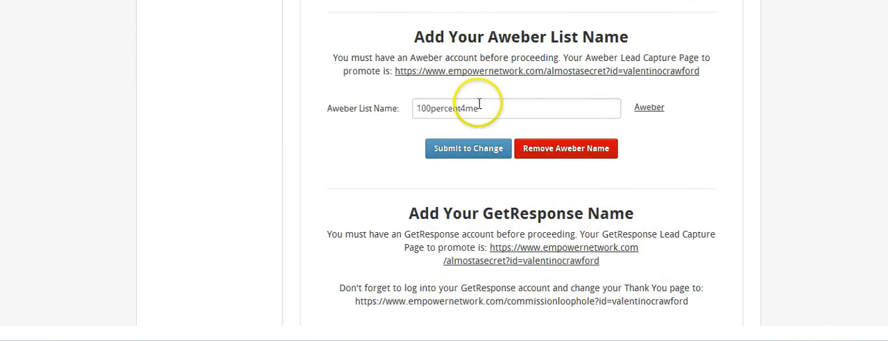
mouse_move(626, 132)
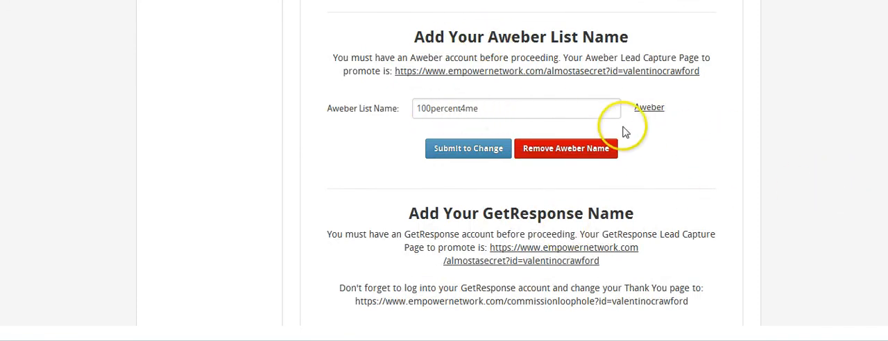
mouse_move(523, 43)
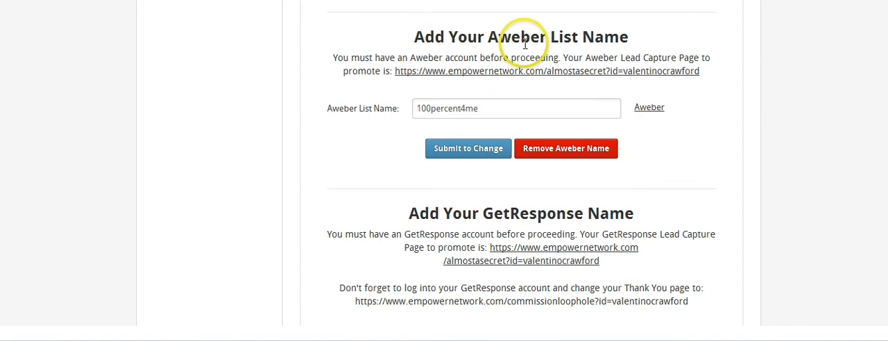
mouse_move(698, 206)
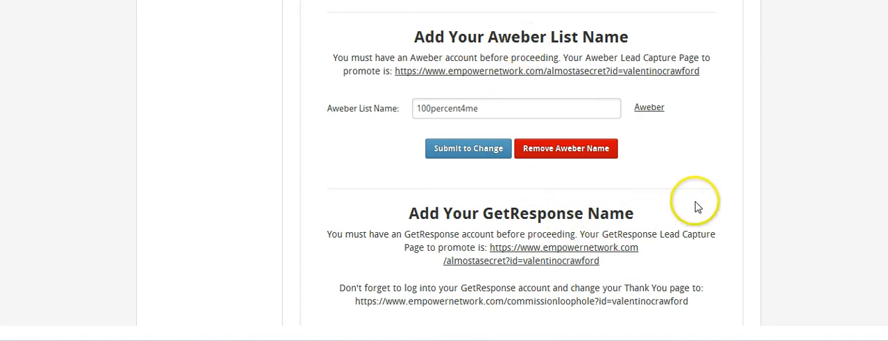
mouse_move(772, 215)
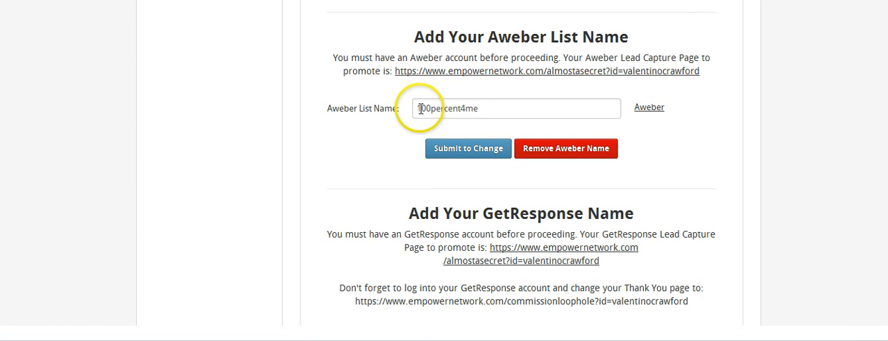
mouse_move(773, 158)
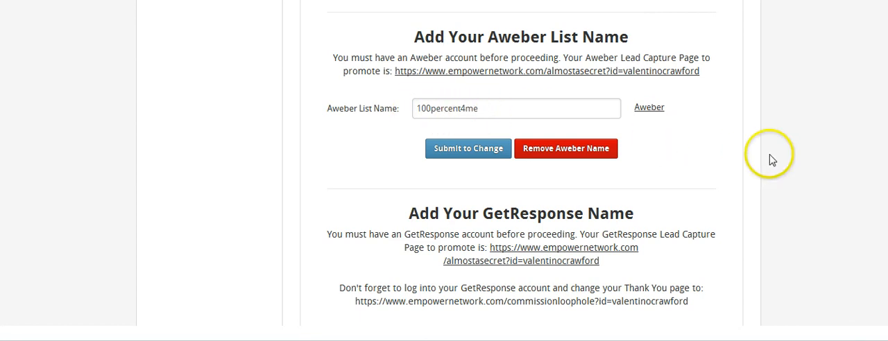
scroll("down", 3)
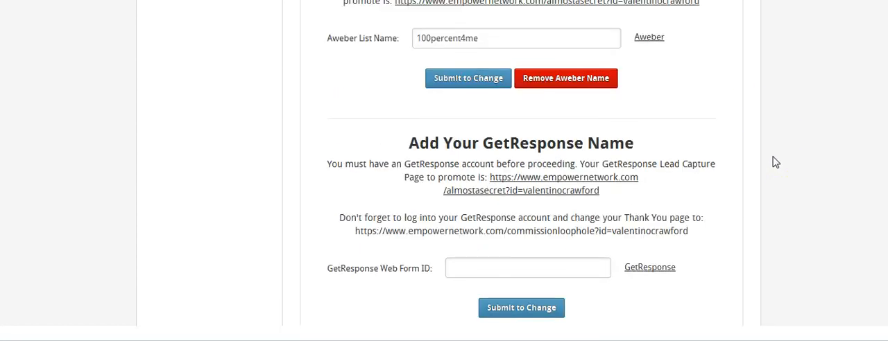
mouse_move(746, 172)
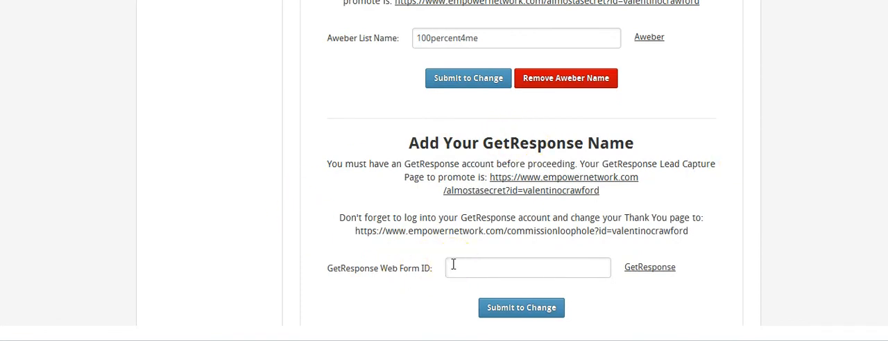
- Focus the empty GetResponse Web Form ID field and scroll to its Submit to Change button
left_click(528, 267)
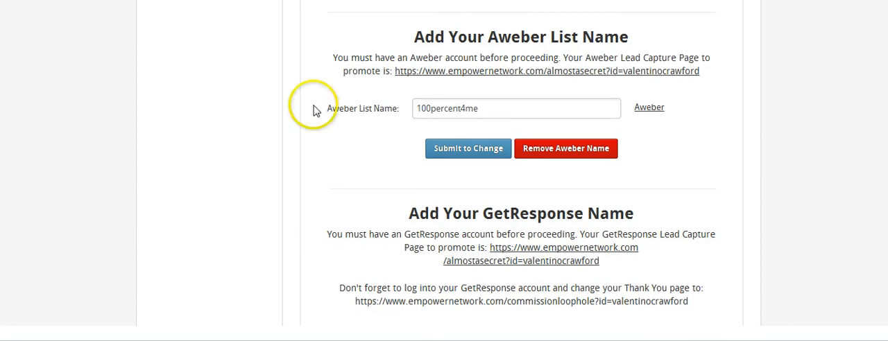
mouse_move(324, 193)
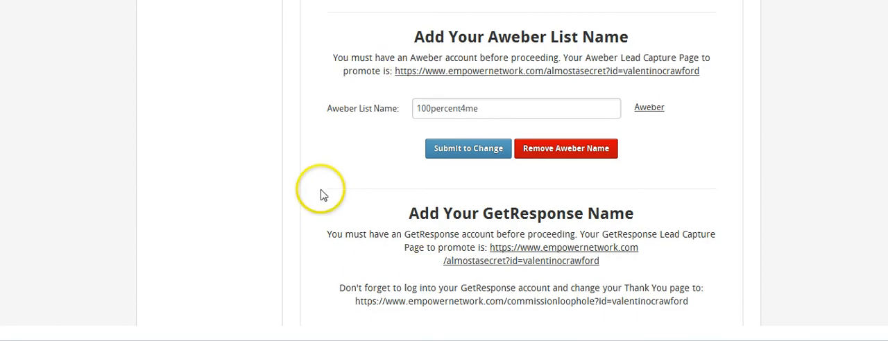
scroll("down", 3)
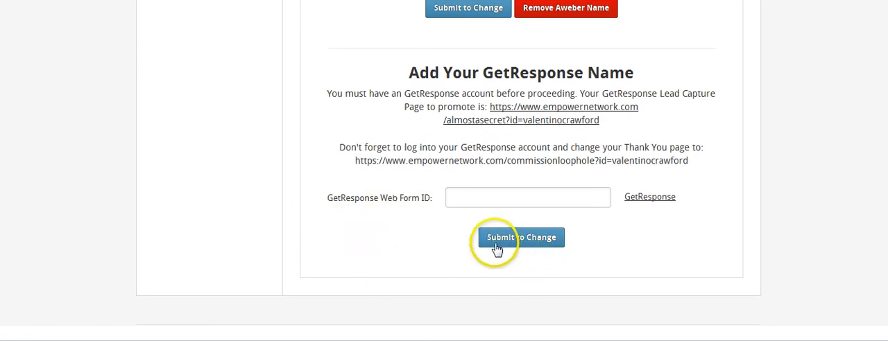
mouse_move(221, 194)
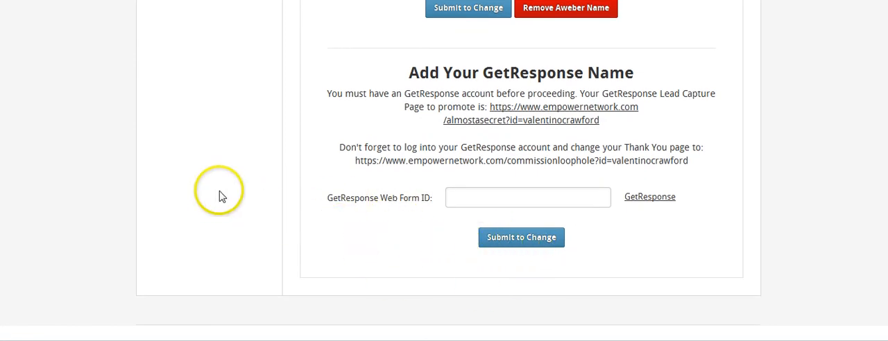